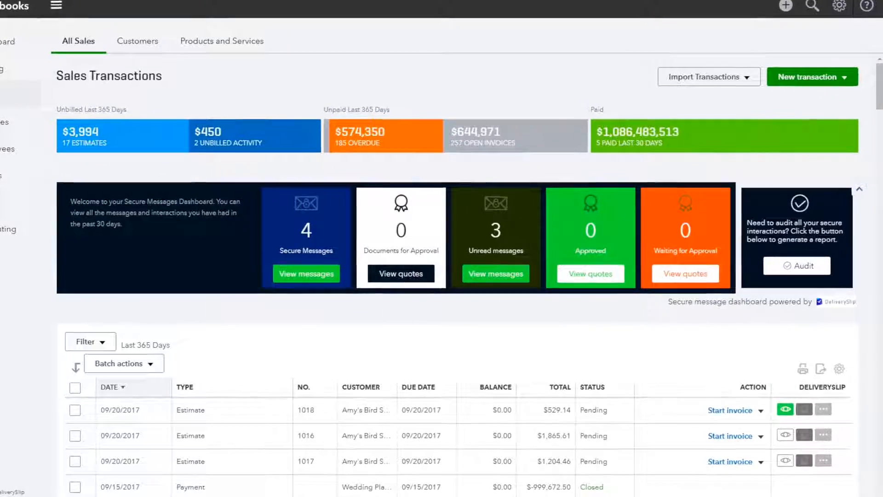
# - Send estimate #1021 via Send Secure and close the email dialog
pyautogui.scroll(3)
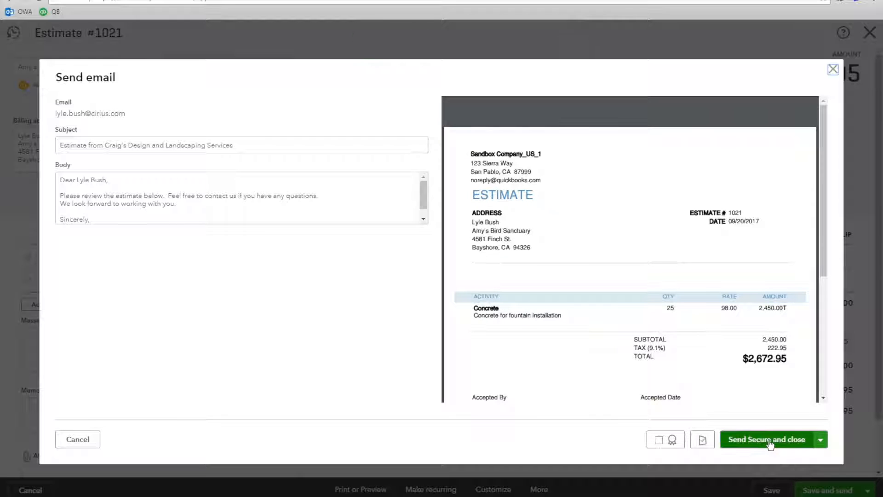
pyautogui.click(766, 440)
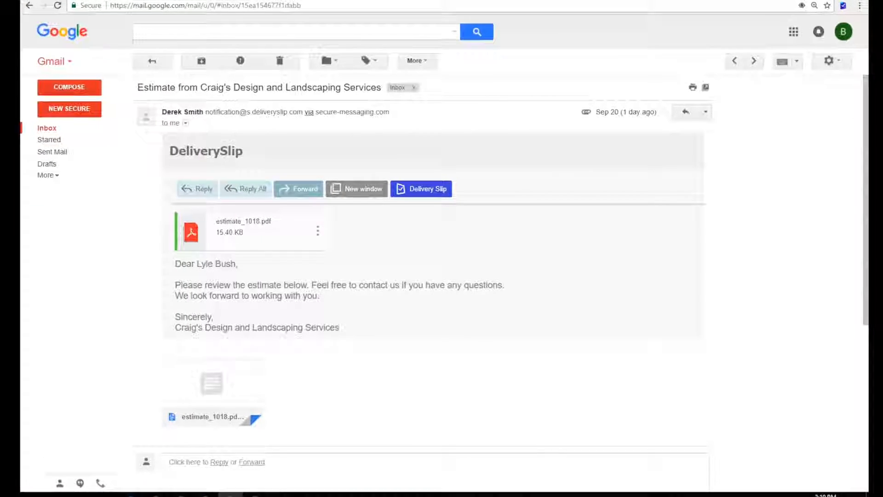
# - Scroll through the 'Estimate from Craig's Design and Landscaping Services' email delivered via DeliverySlip
pyautogui.scroll(-3)
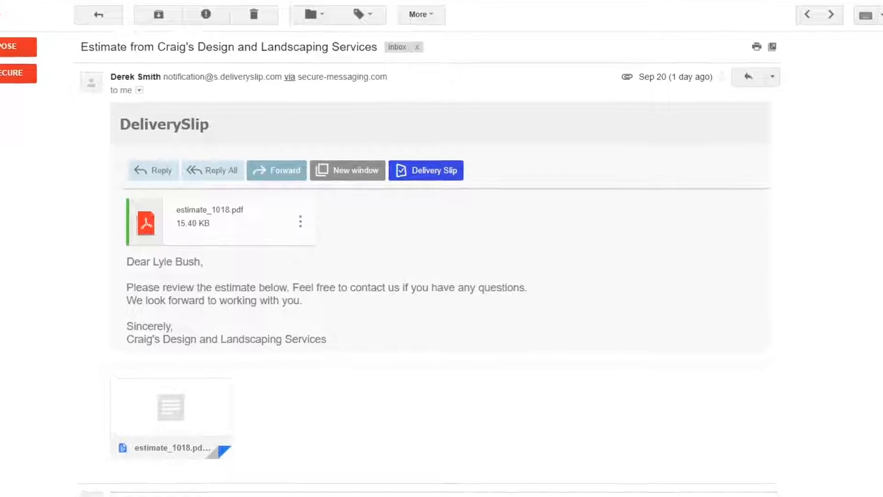
pyautogui.scroll(3)
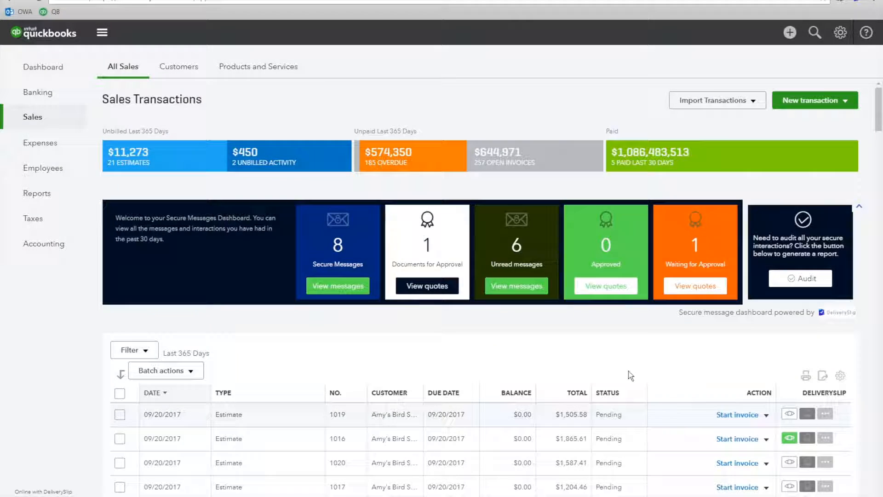
# - Switch back to the QuickBooks Sales tab showing 8 secure messages, 6 unread, 1 awaiting approval
pyautogui.click(826, 415)
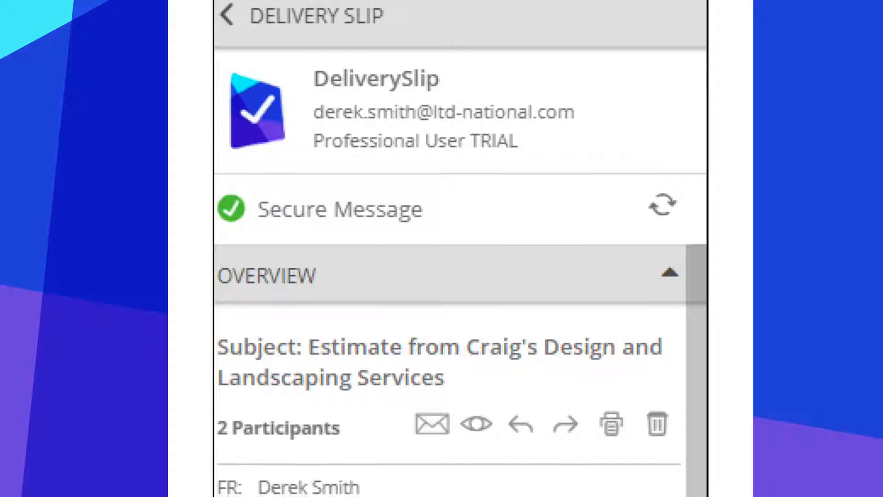
# - Scroll the DeliverySlip Overview down to the participant tracking dots for the 2 participants
pyautogui.scroll(-3)
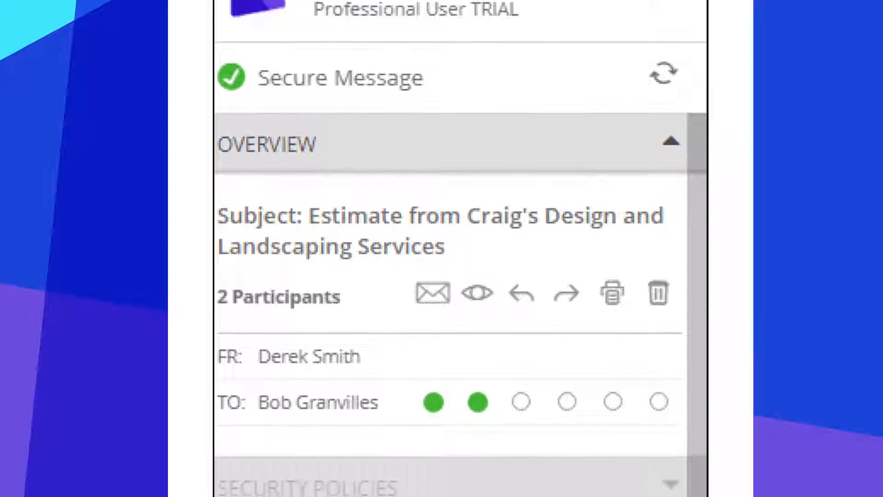
pyautogui.scroll(-3)
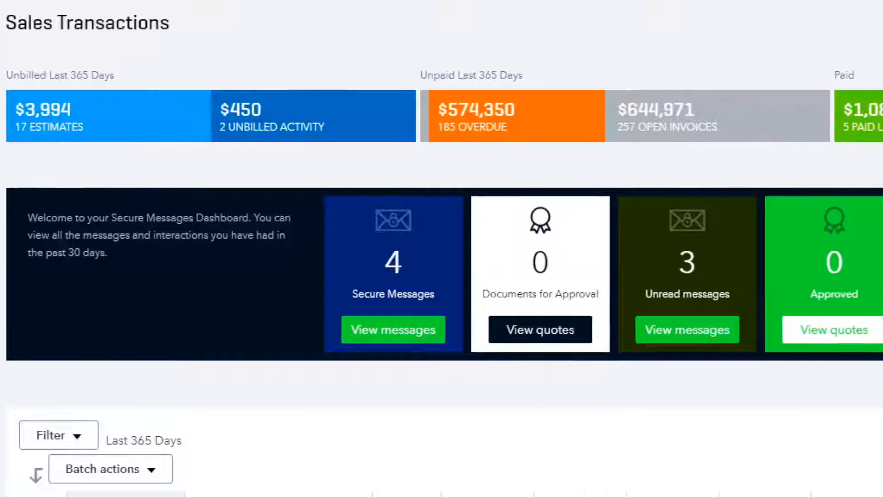
# - Scroll the Secure Messages Dashboard to view the 4 messages, 3 unread counters
pyautogui.hscroll(3)
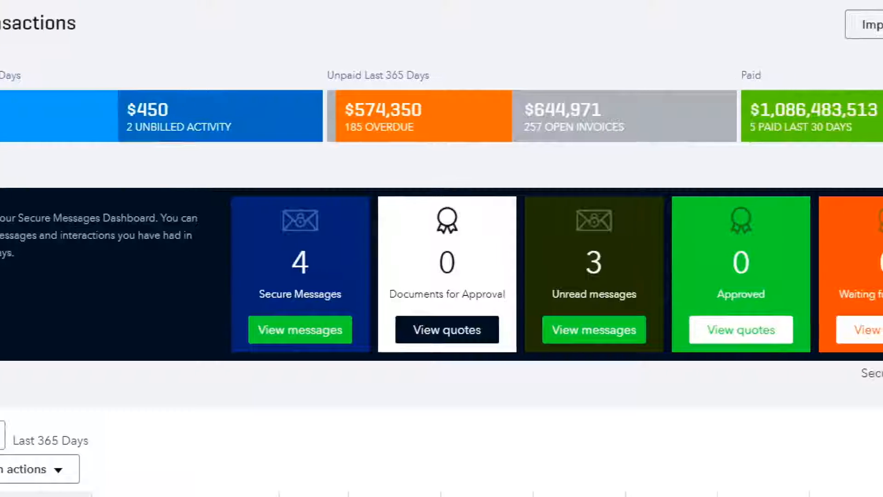